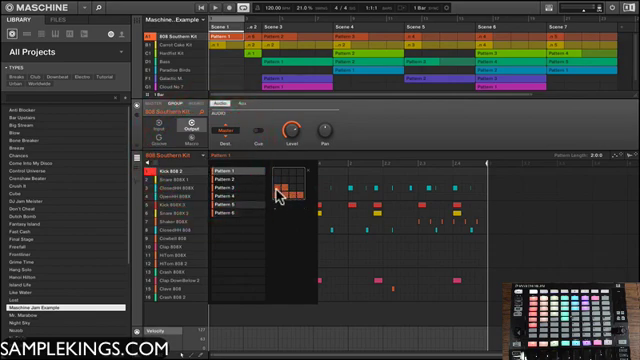
pyautogui.moveTo(283, 203)
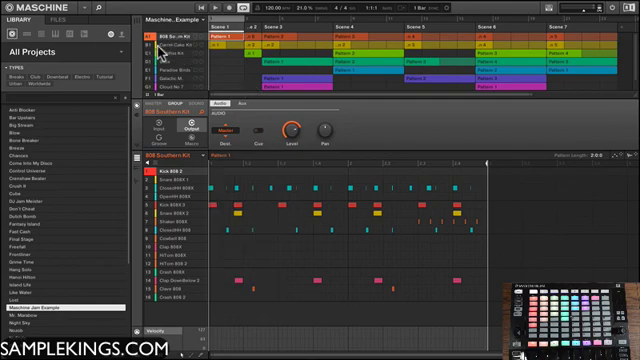
# Show the Carrot Cake Kit group's sounds, then the Bass group's sounds and patterns.
pyautogui.click(163, 50)
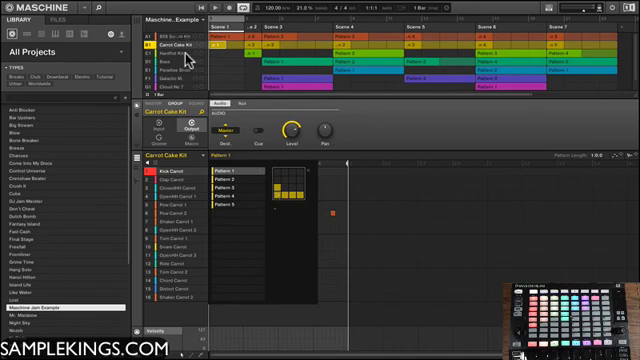
pyautogui.click(178, 54)
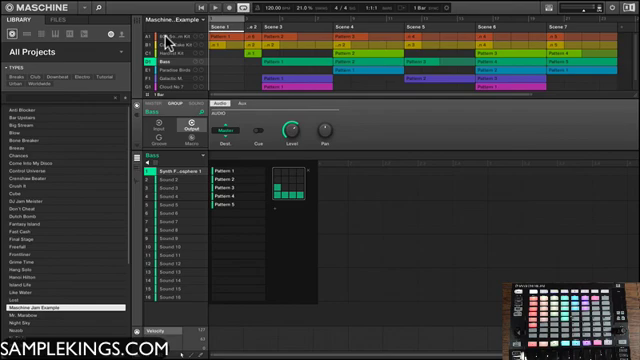
pyautogui.moveTo(166, 45)
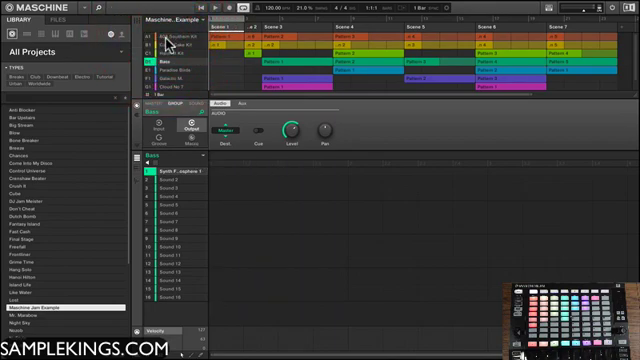
pyautogui.click(160, 37)
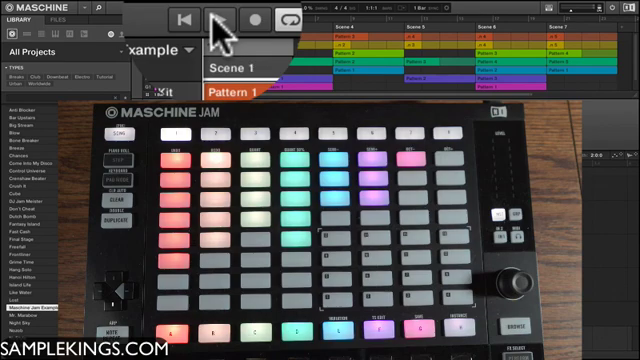
# Start the Maschine Jam Example song playing from the transport bar.
pyautogui.click(211, 20)
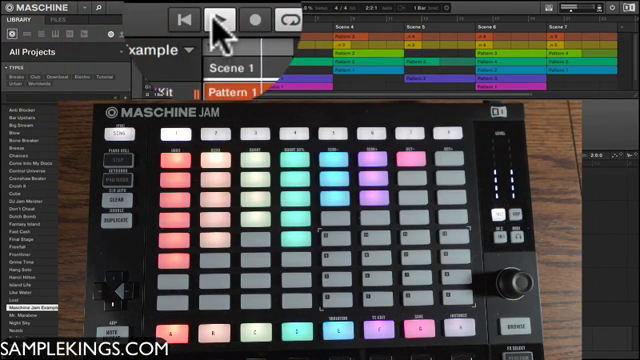